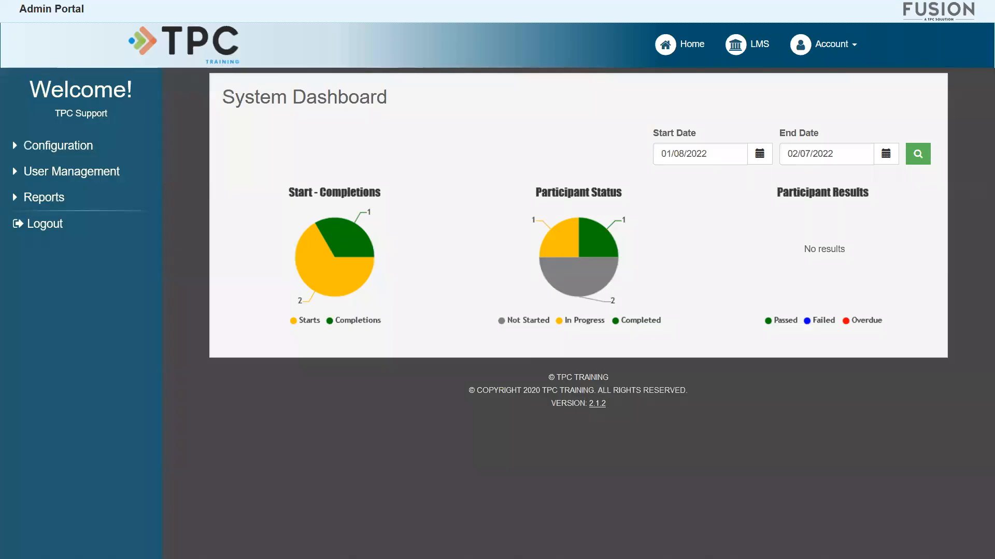
mouse_move(230, 178)
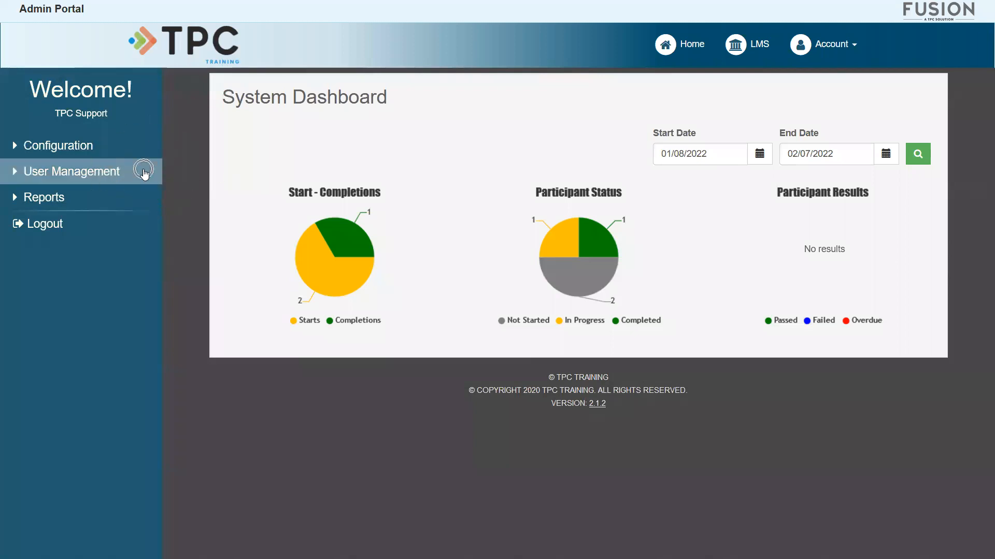
Step: Open the Users page under User Management, which lists only the TPC Support account
left_click(71, 172)
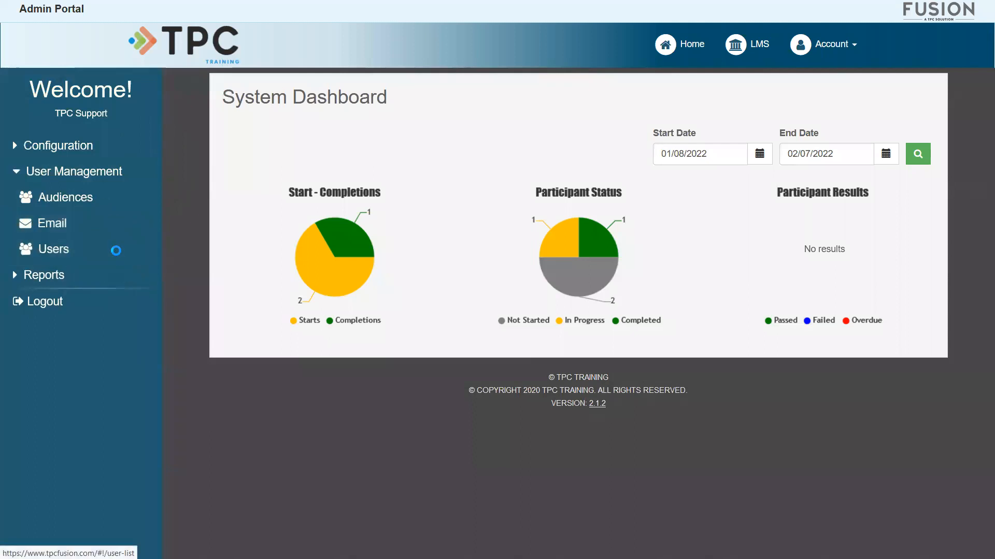
left_click(53, 248)
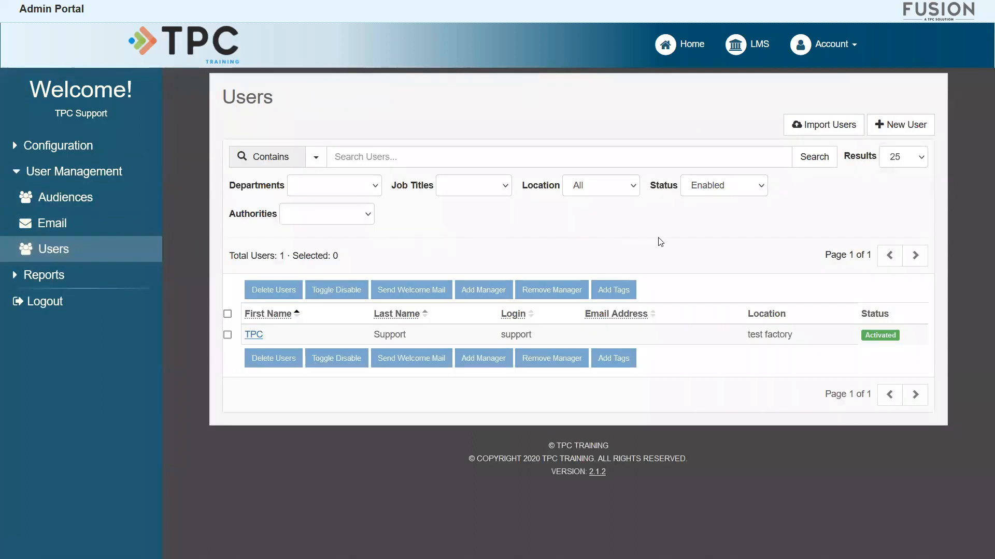
mouse_move(855, 222)
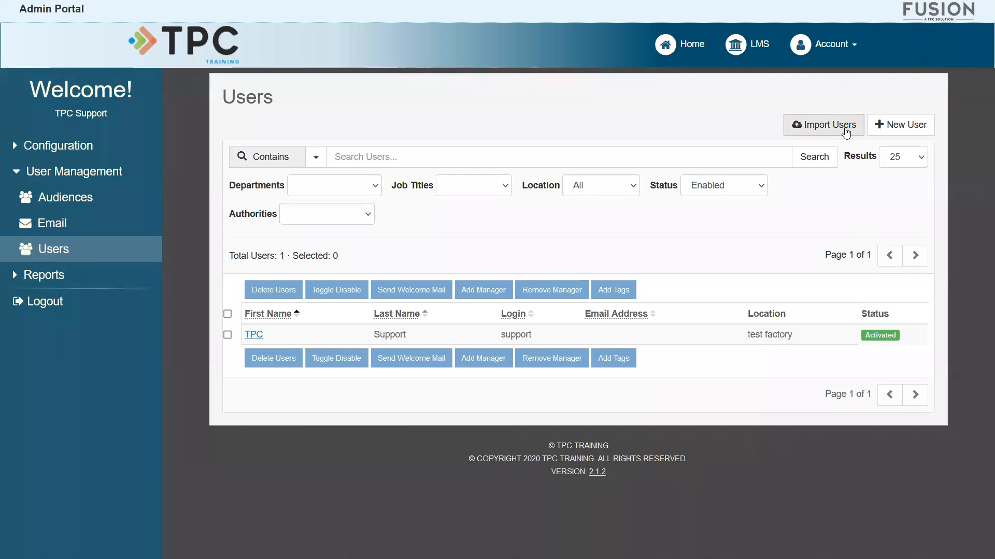
mouse_move(905, 125)
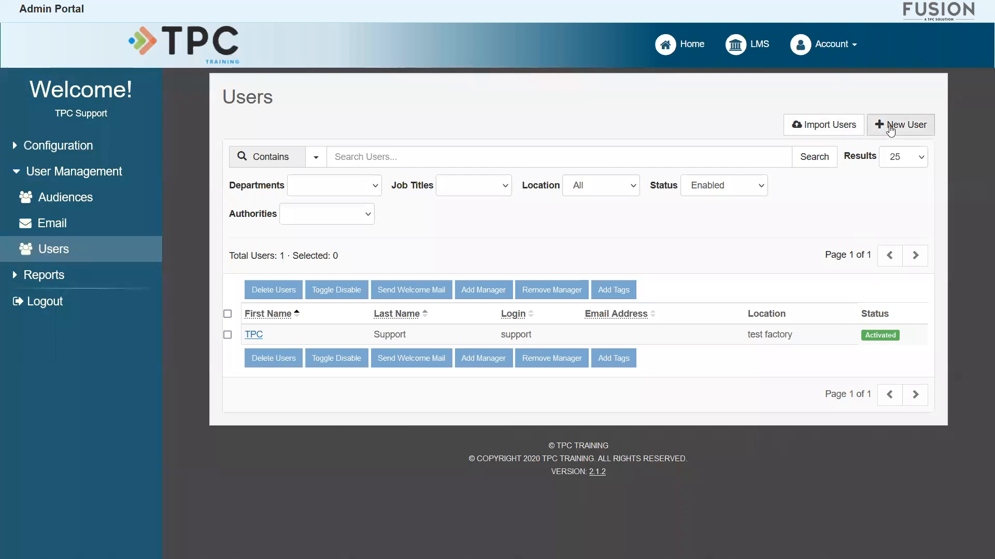
mouse_move(837, 124)
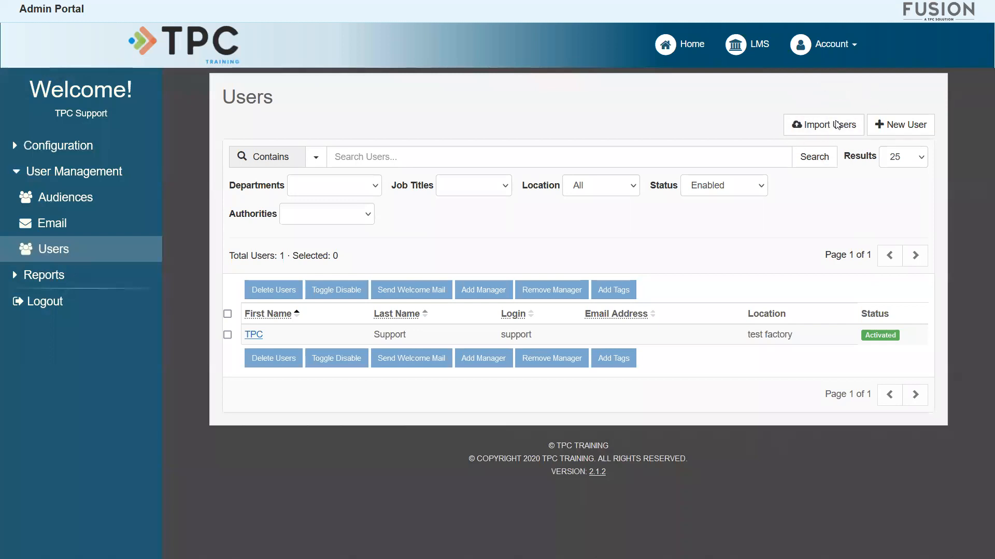
Step: Load users-import-example.csv from Downloads into the Import Users form, adding three validated users
left_click(823, 124)
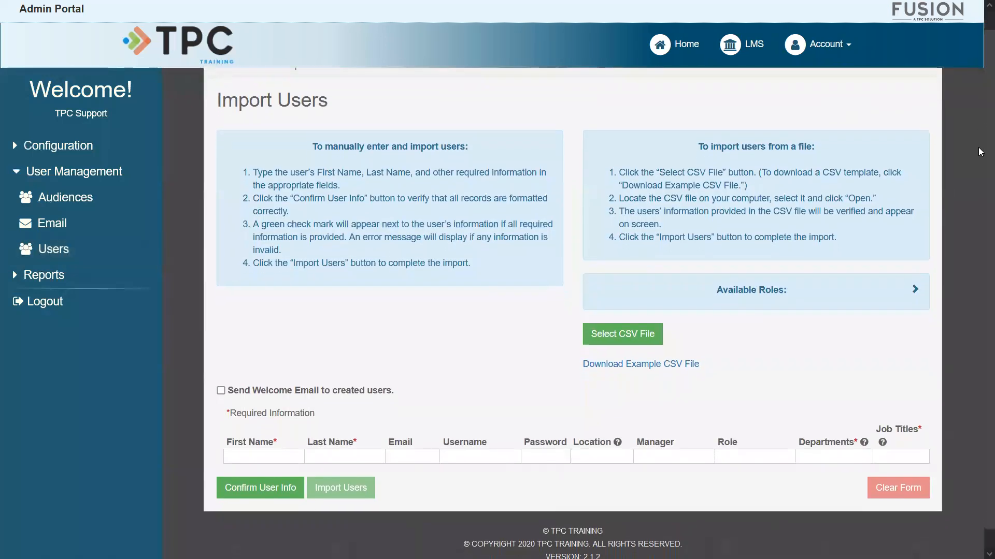
scroll("up", 3)
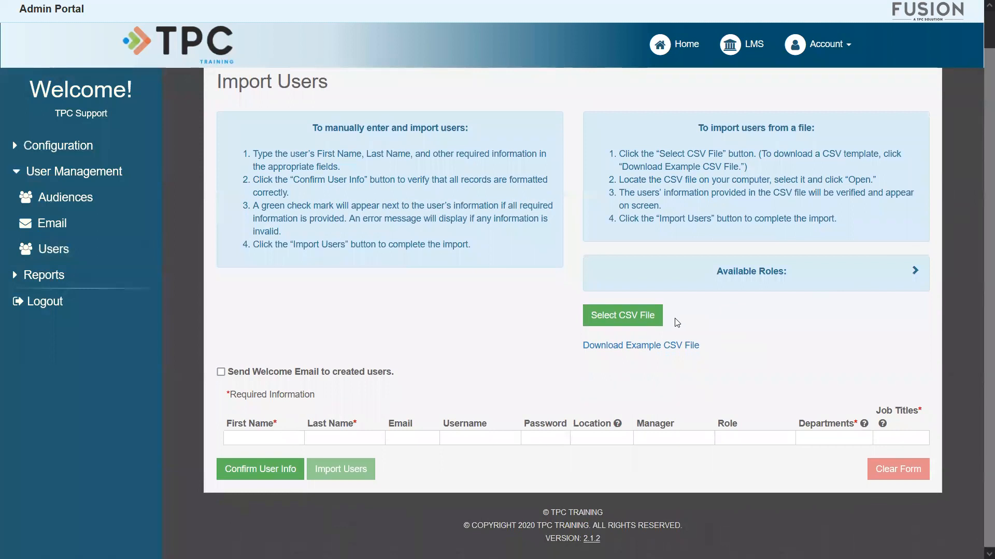
mouse_move(631, 316)
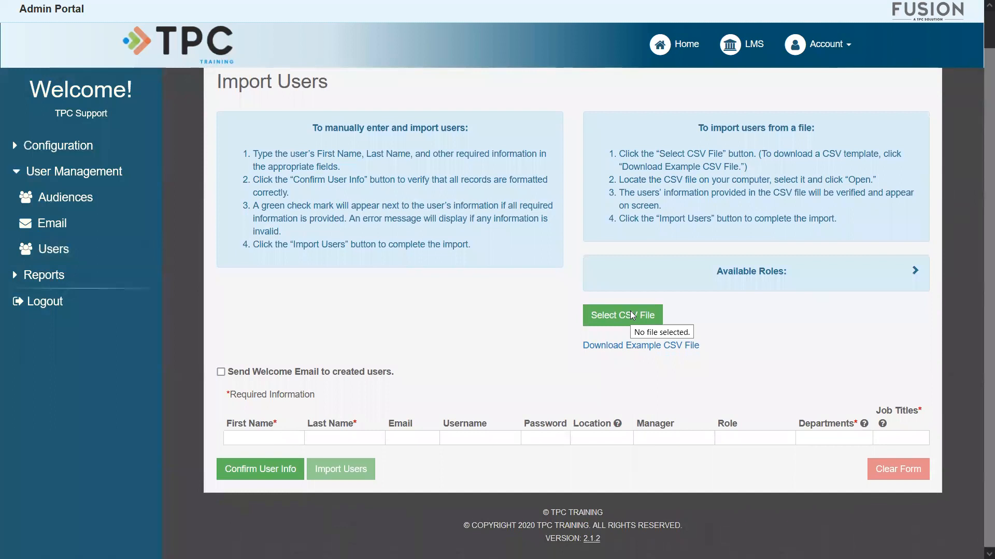
mouse_move(615, 348)
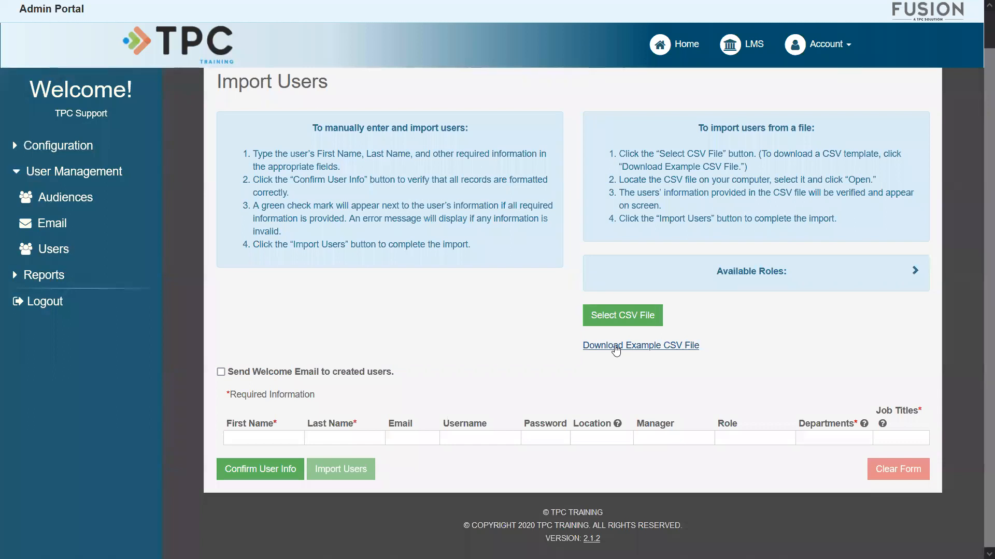
left_click(622, 315)
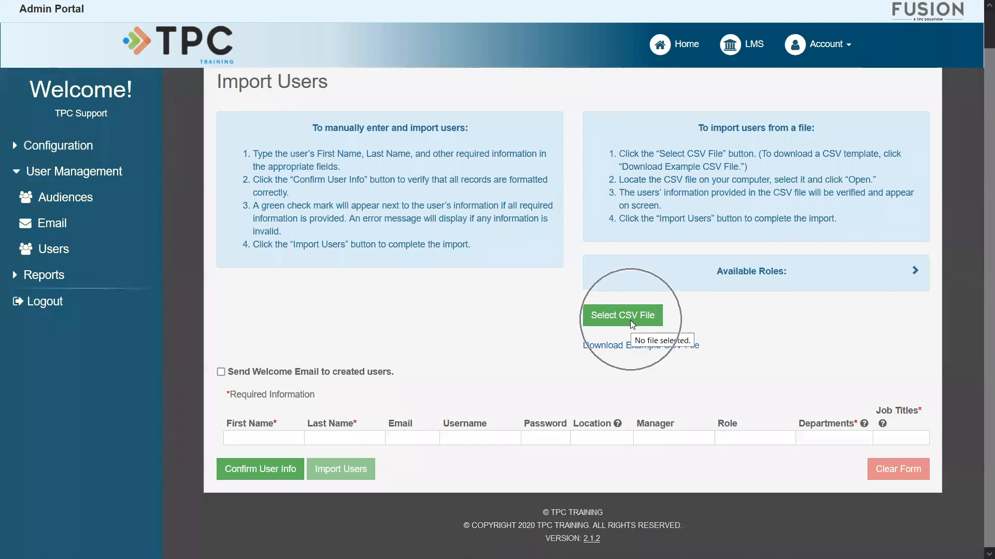
left_click(622, 316)
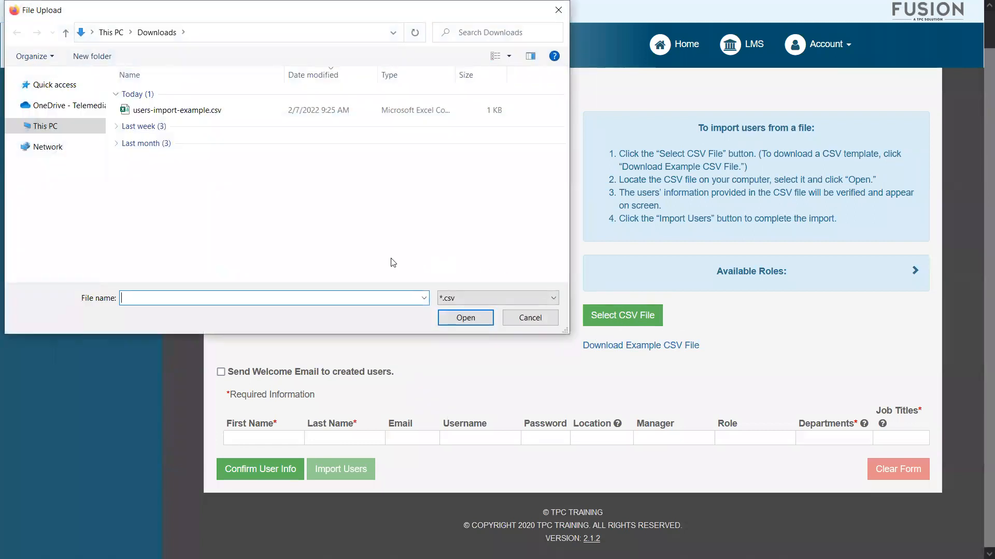
left_click(178, 109)
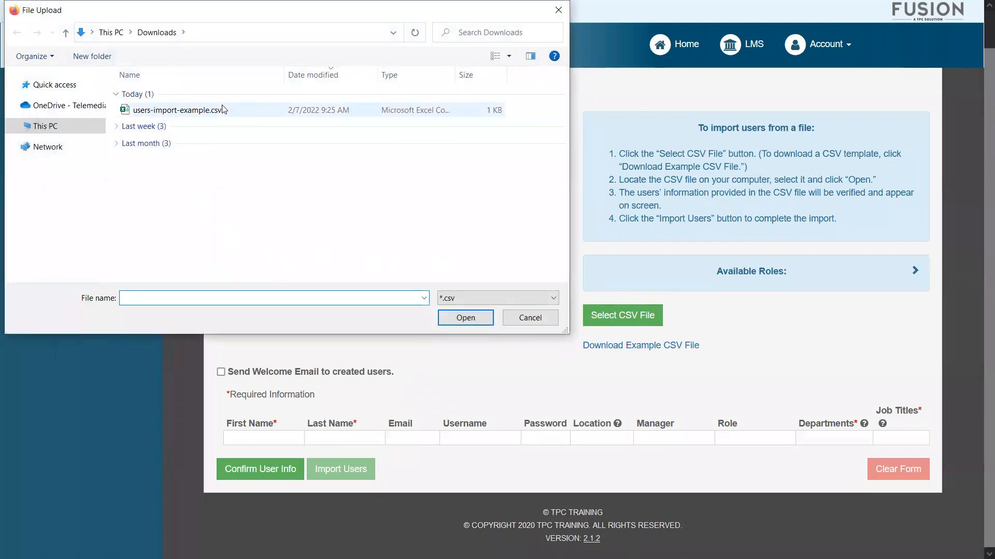
left_click(179, 109)
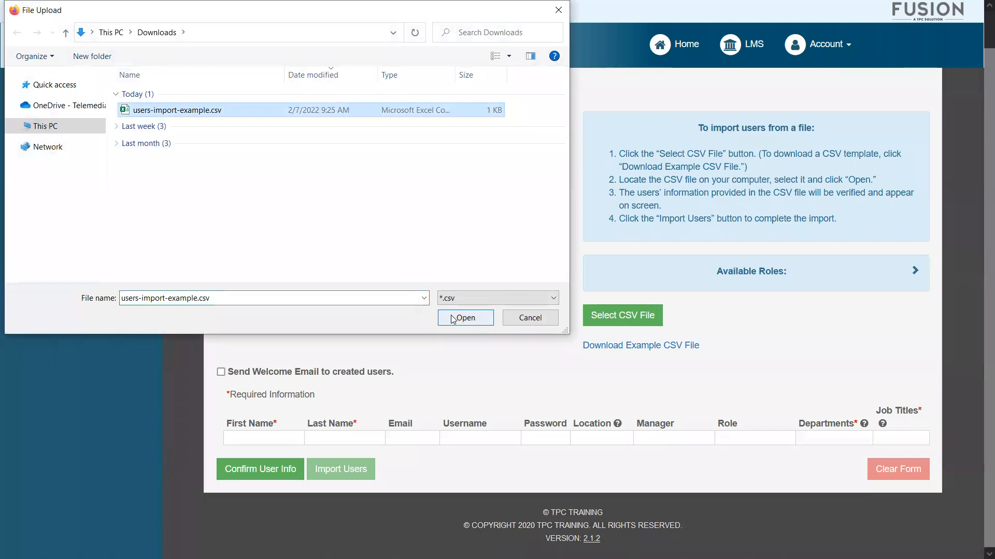
left_click(465, 317)
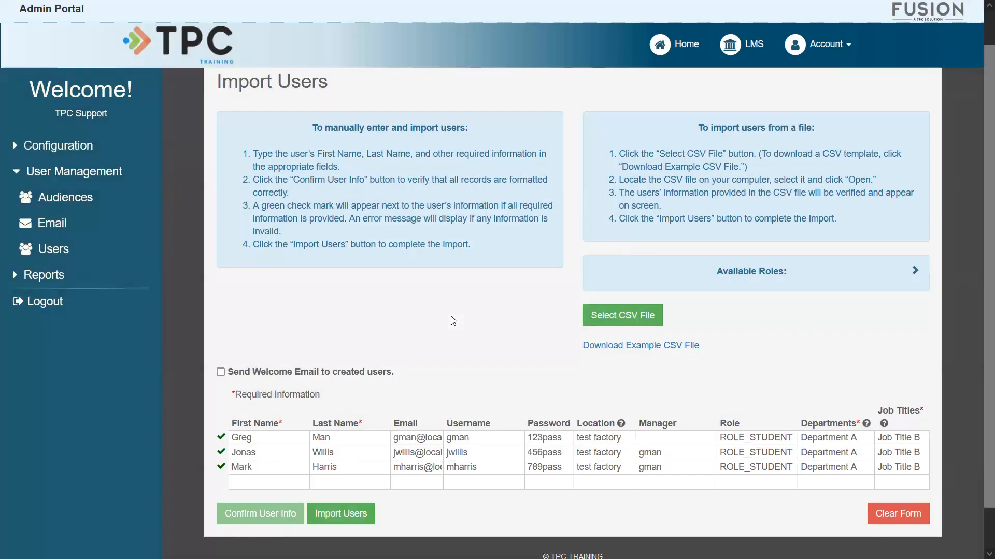
mouse_move(413, 324)
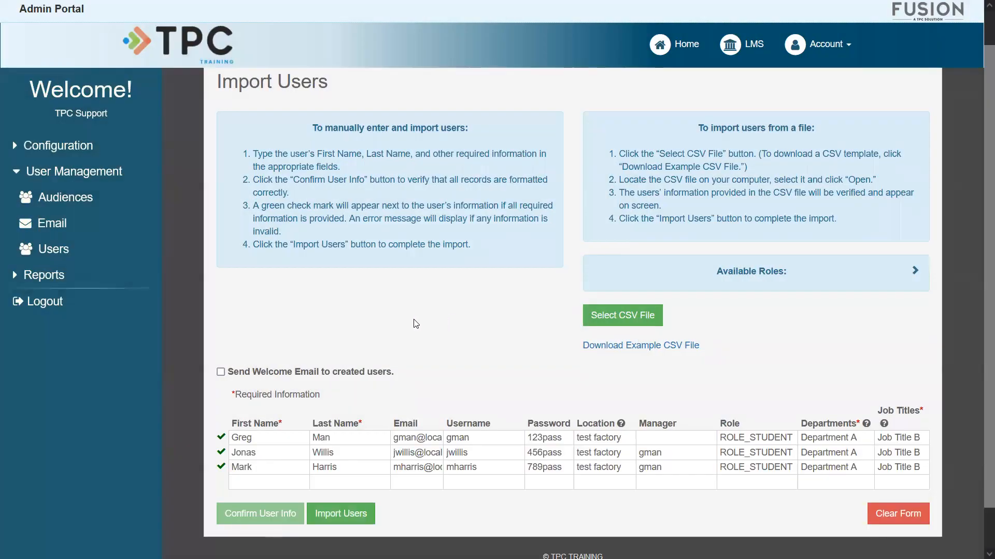
Step: Scroll to the manual entry table and activate the empty fourth user row
scroll("down", 3)
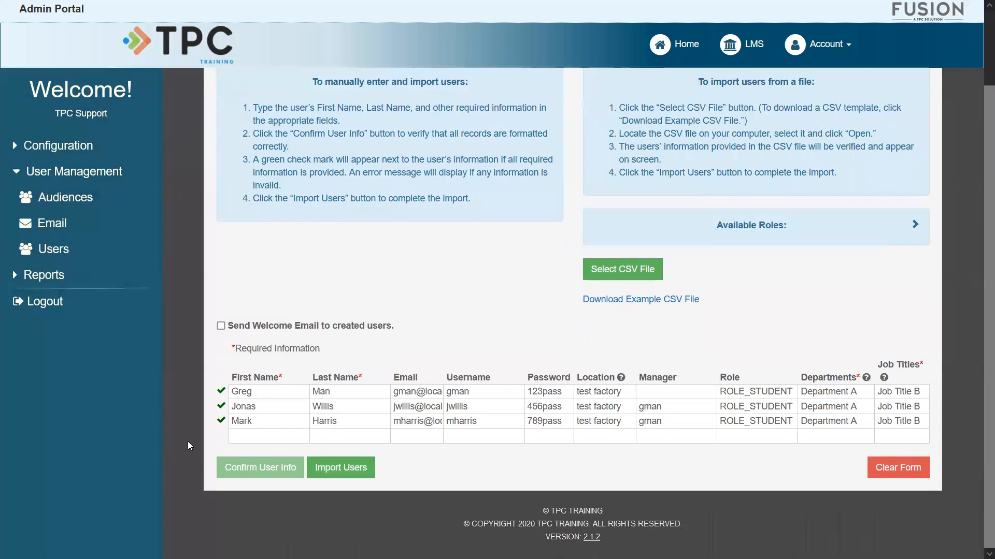
left_click(268, 436)
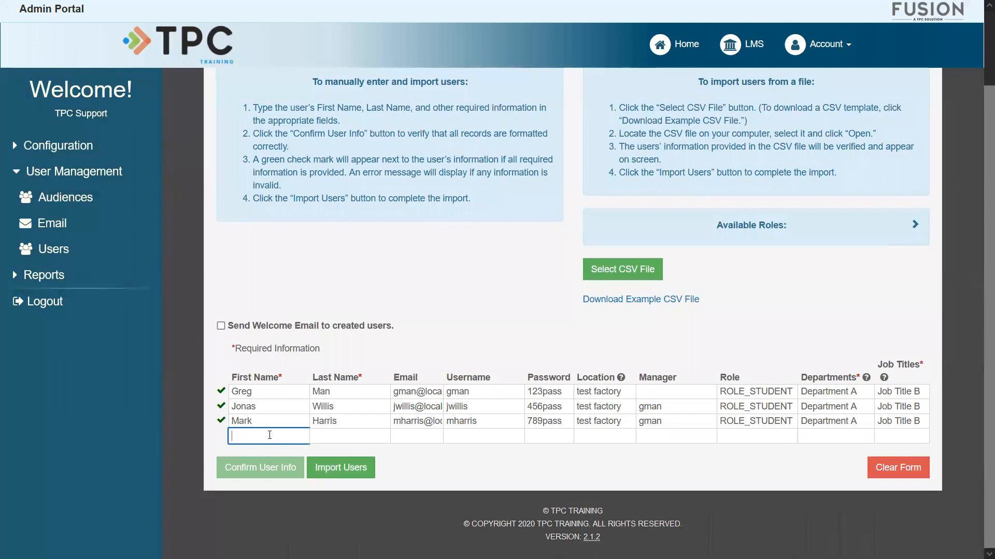
Step: Enter Jane Smith with username jsmith, role ROLE_STUDENT, department and job title
type("Jane")
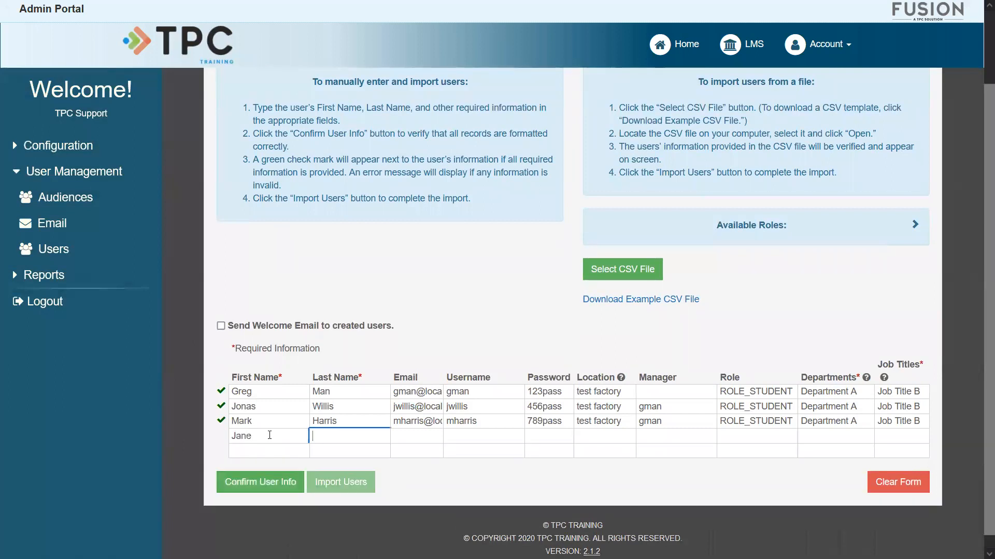
type("Smith")
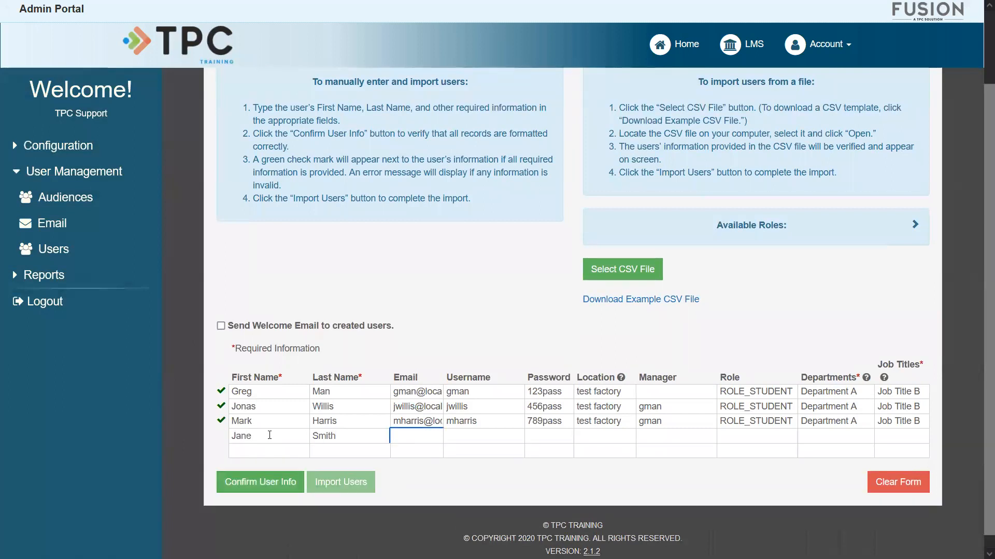
type("jsmith")
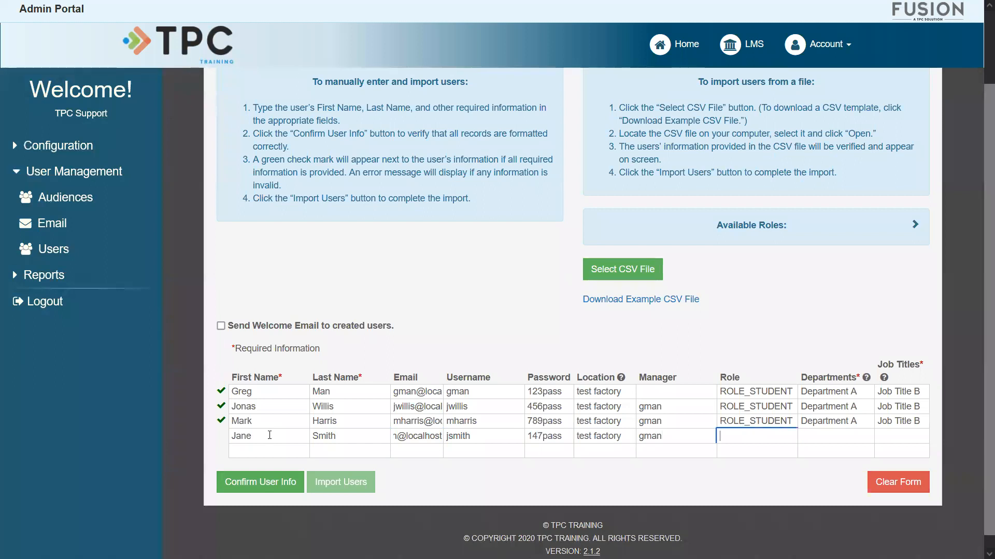
type("ROLE_STUDENT")
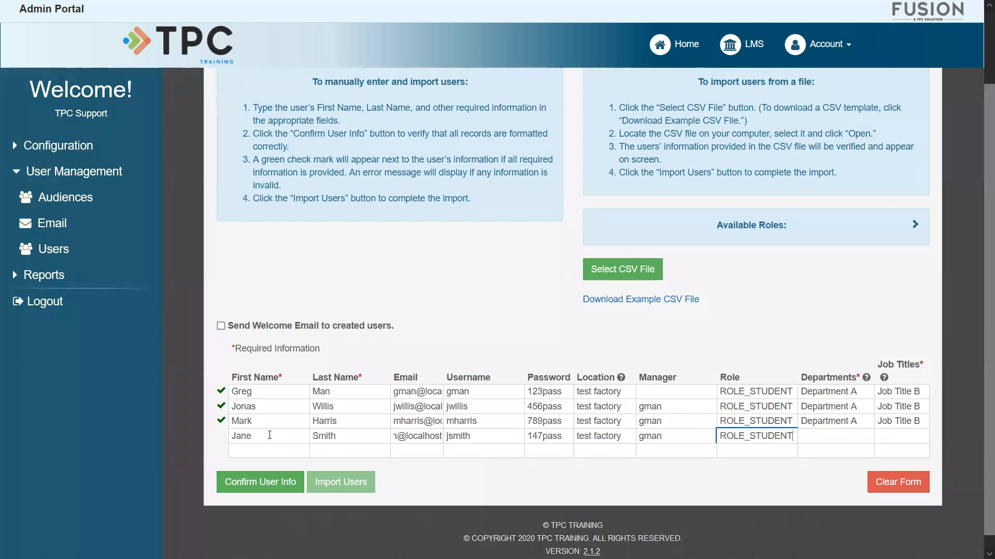
type("Department A")
left_click(902, 436)
type("J")
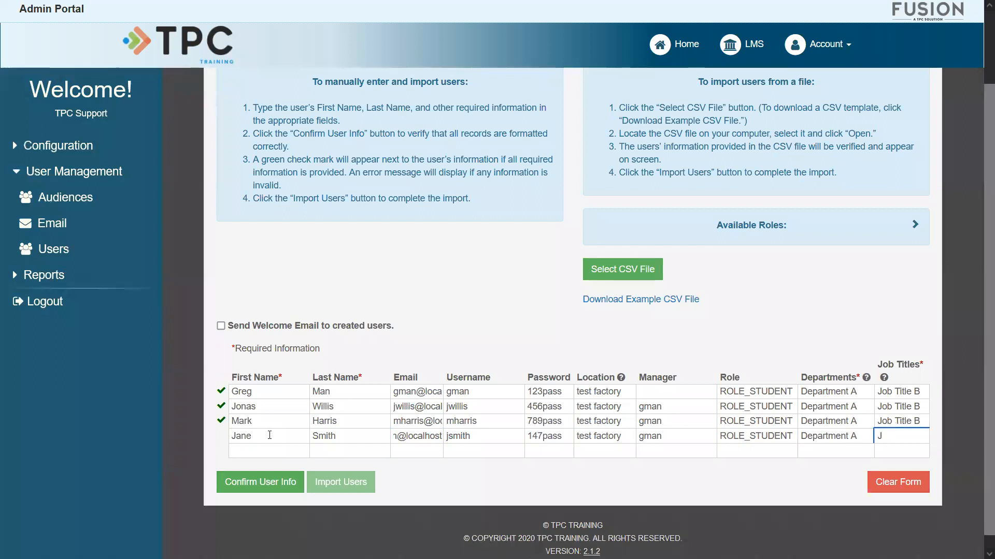
type("ob Title B")
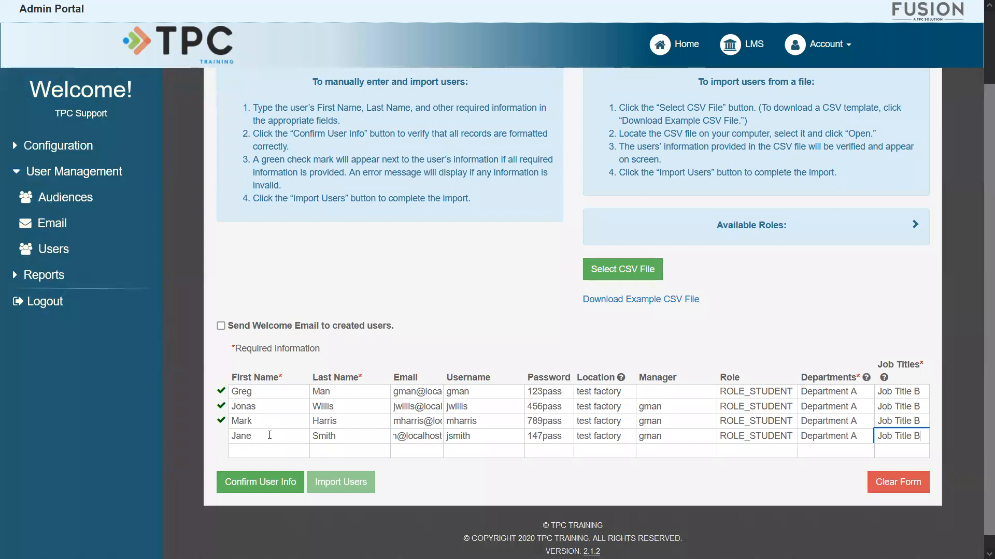
mouse_move(132, 440)
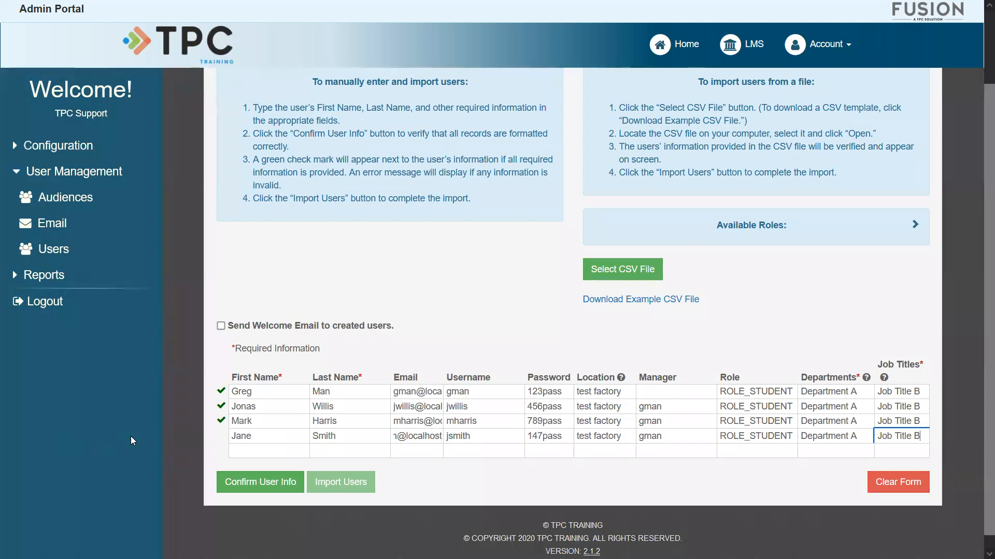
mouse_move(230, 466)
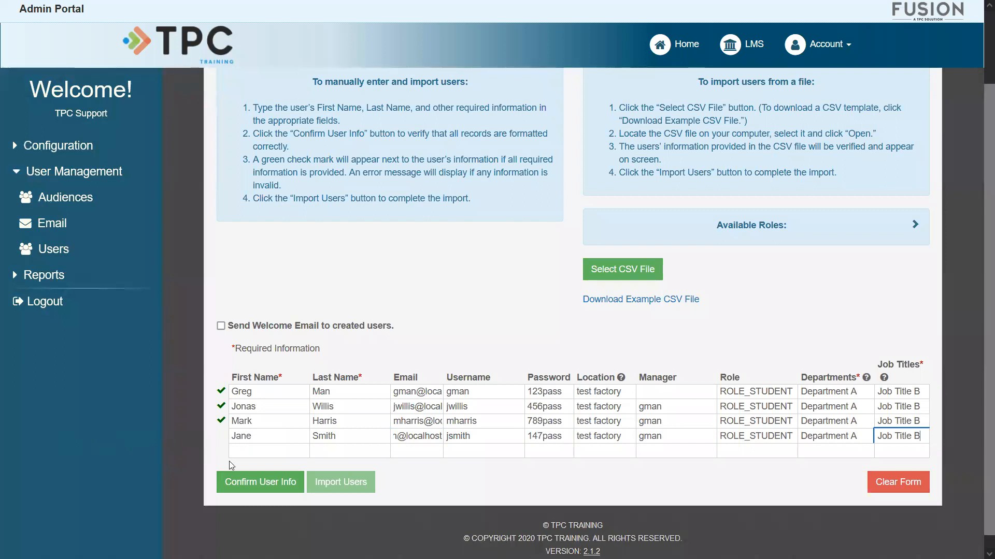
left_click(260, 483)
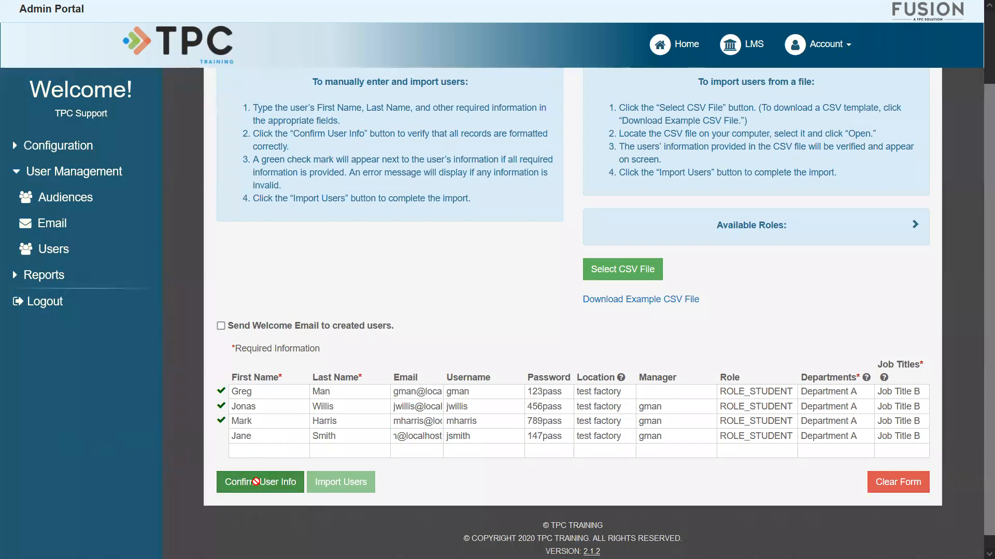
Step: Confirm the user info, import all four users, and dismiss the success message
left_click(260, 481)
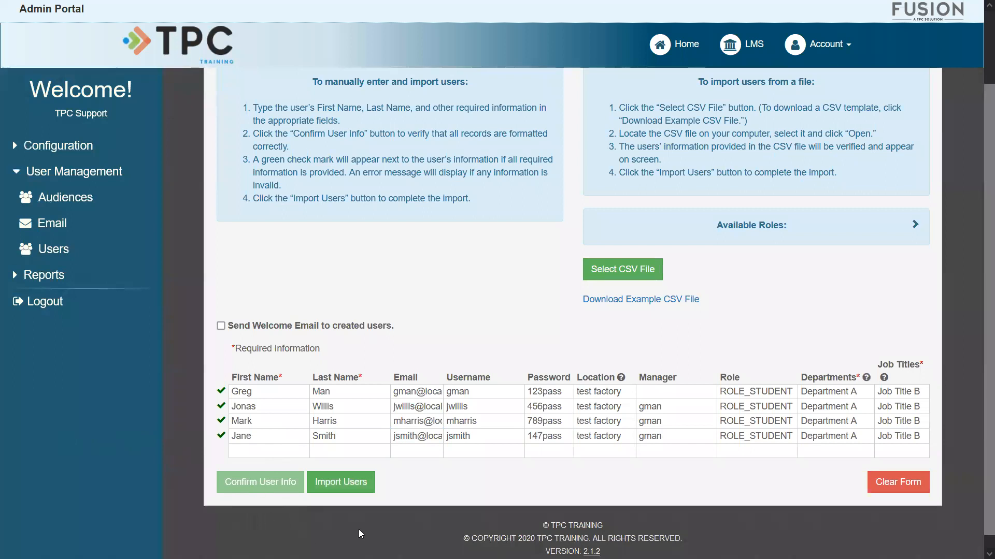
left_click(340, 482)
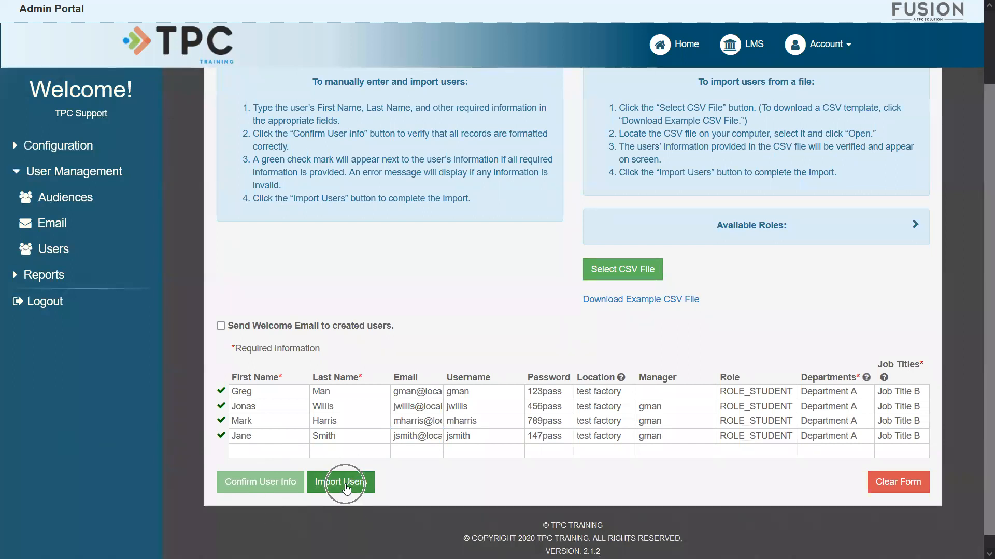
left_click(341, 482)
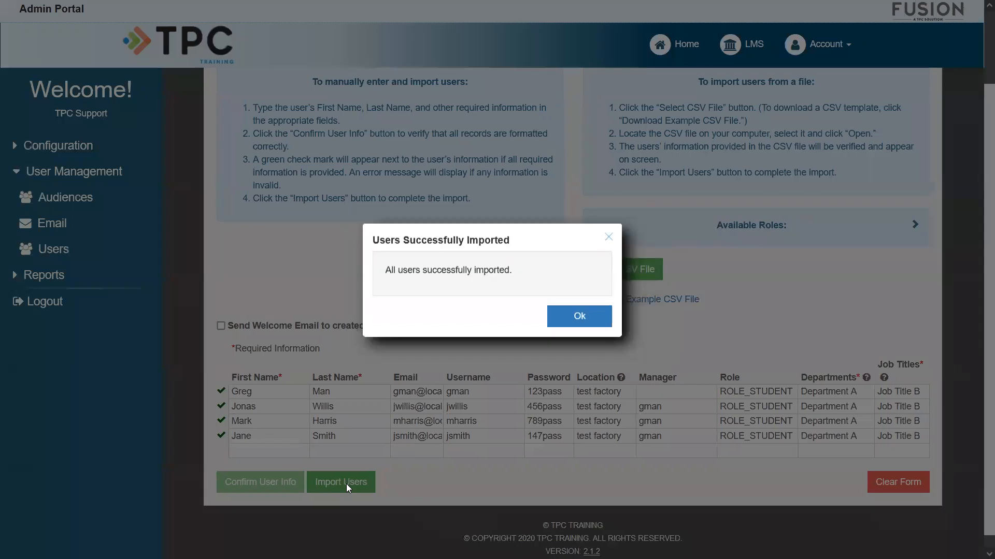
mouse_move(577, 316)
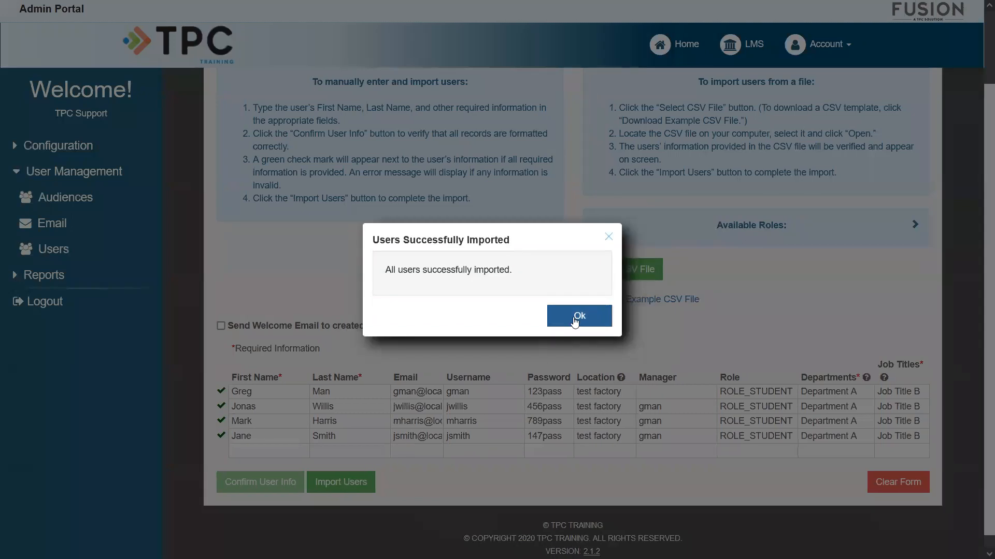
left_click(578, 316)
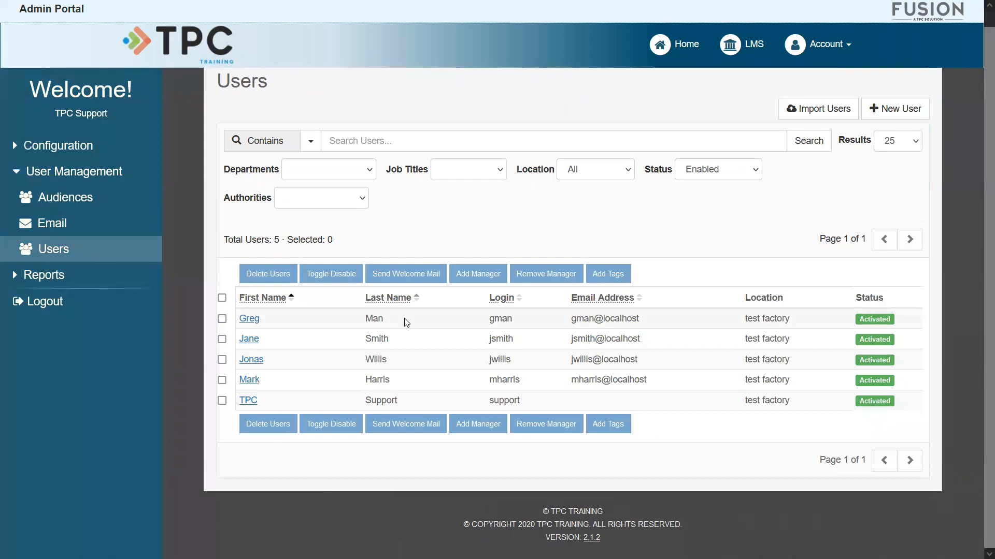
mouse_move(197, 406)
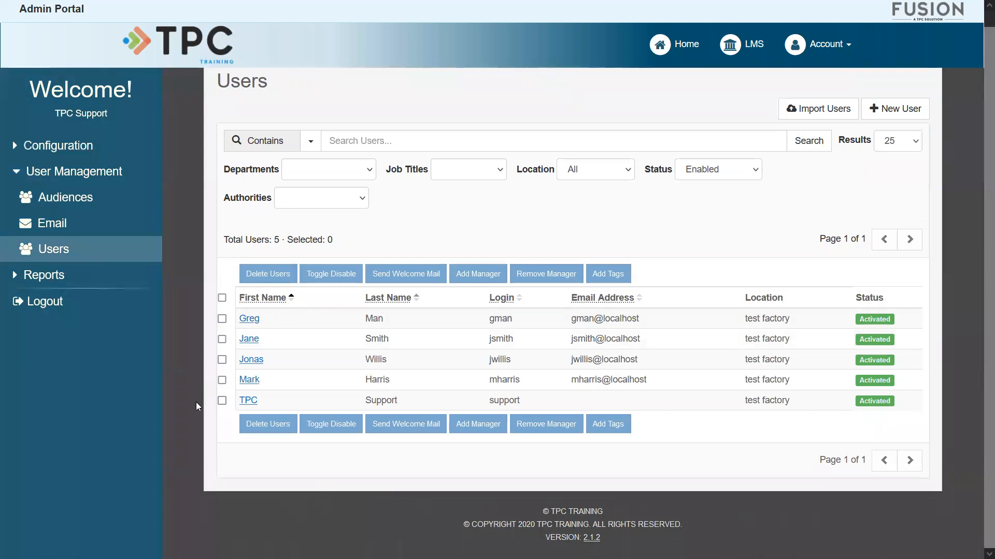